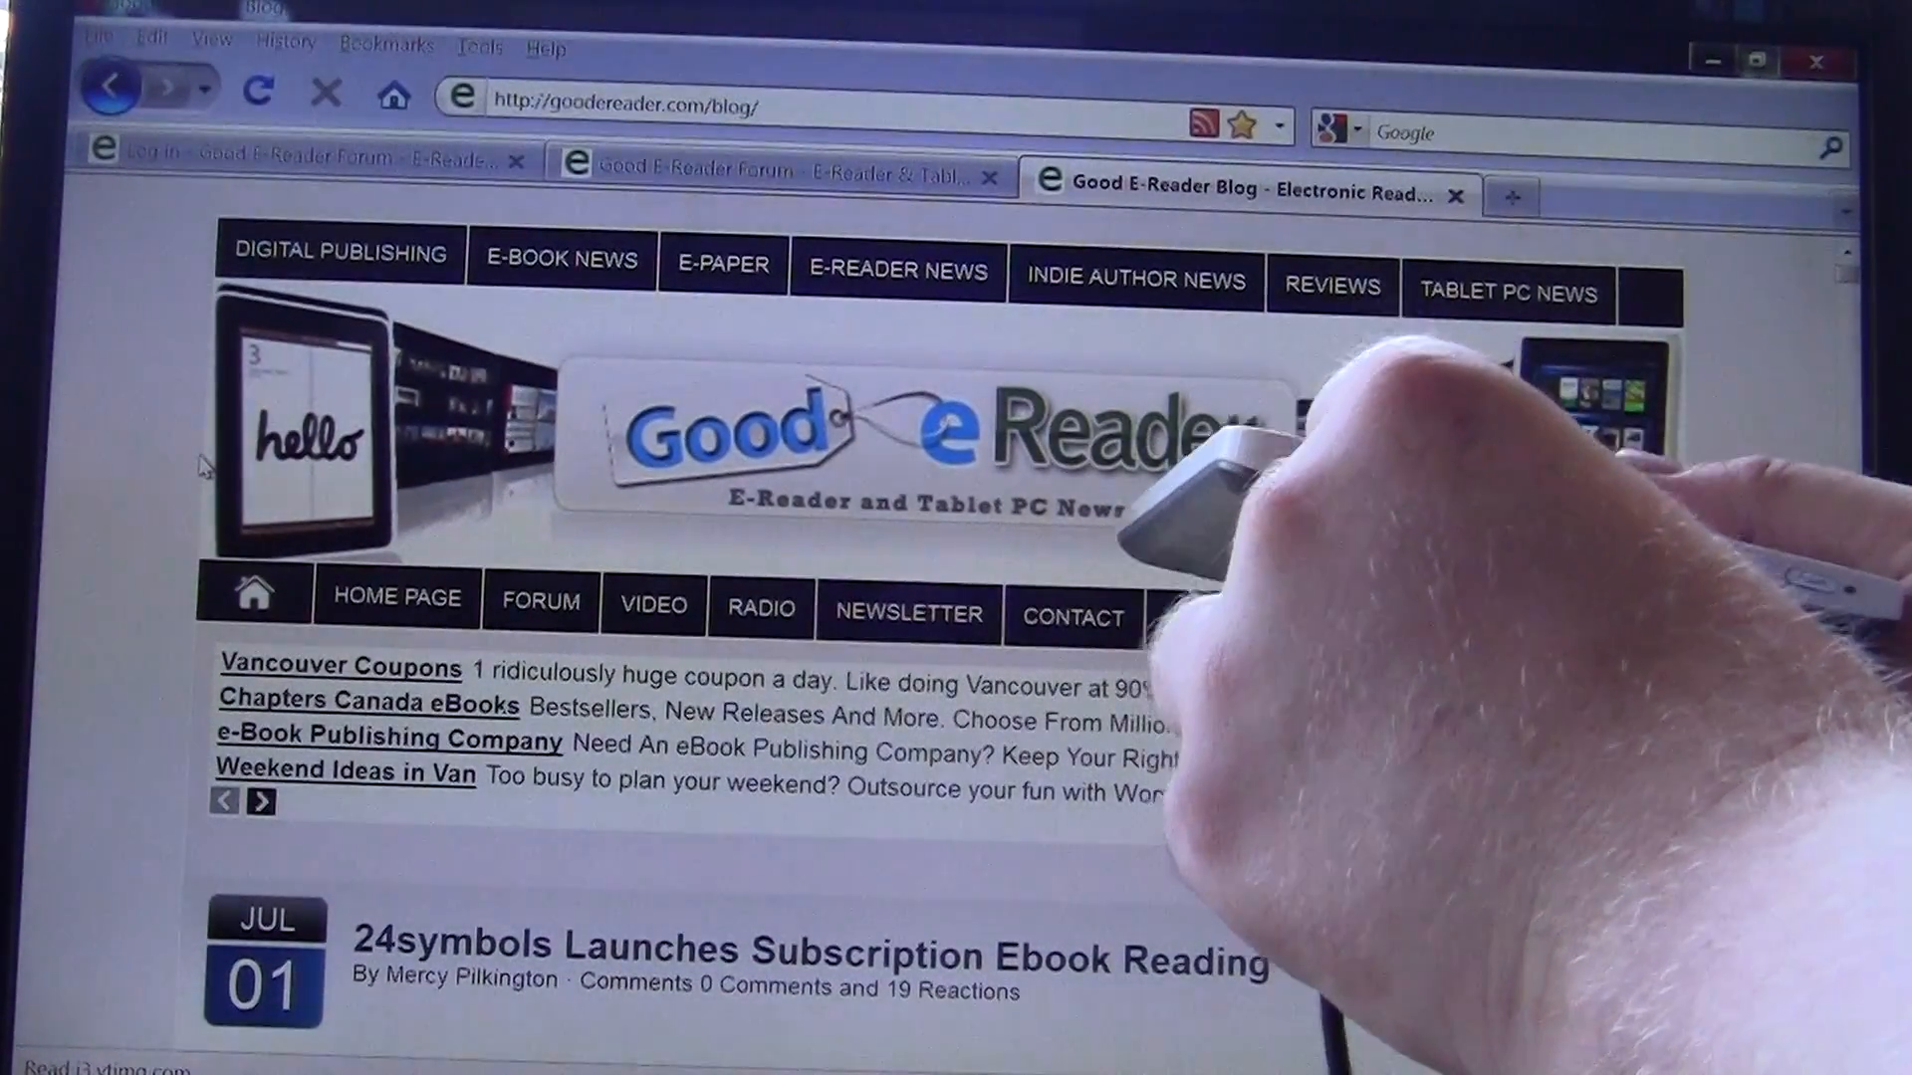
{"action": "mouse_move", "coordinate": [1341, 488]}
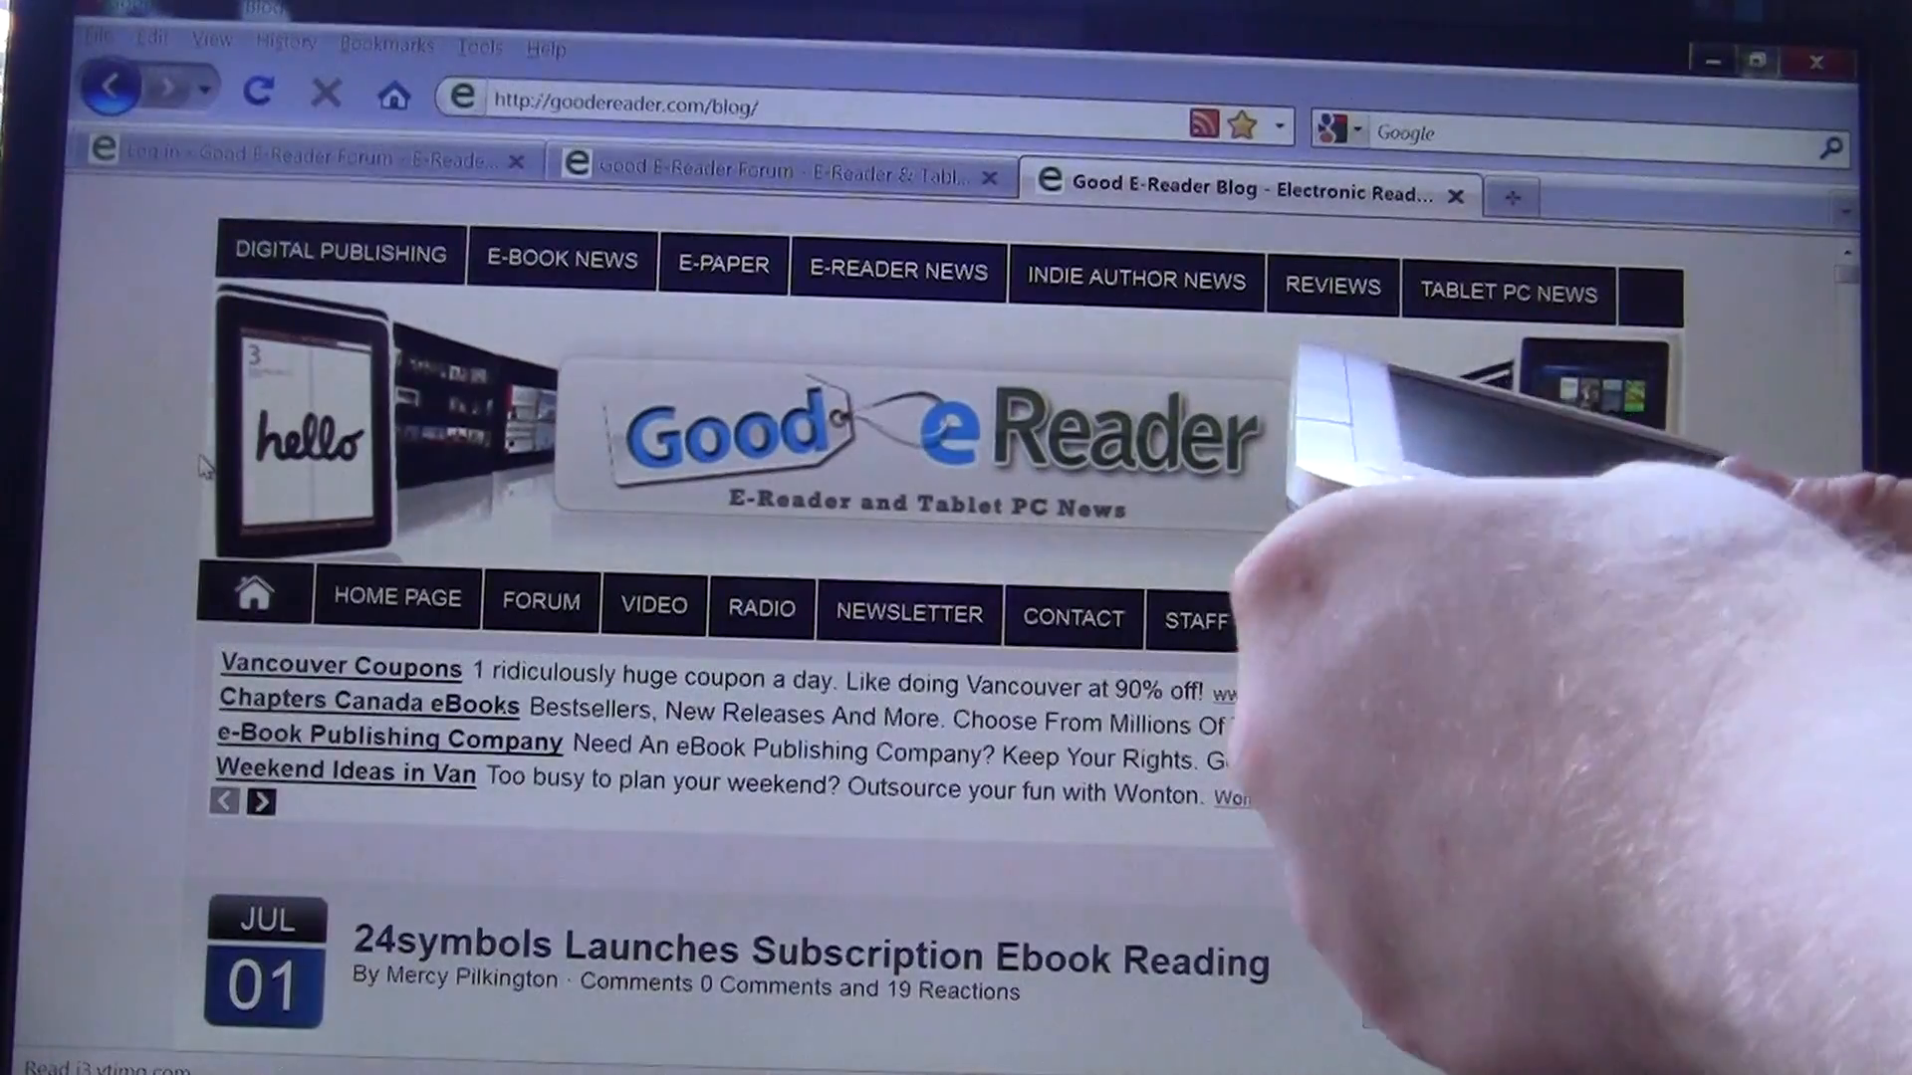